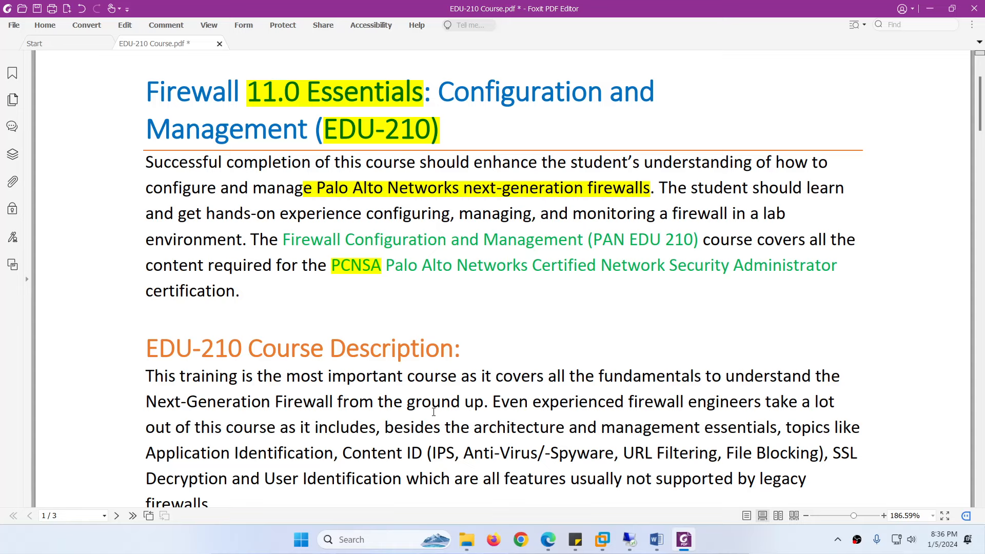
pyautogui.moveTo(322, 95)
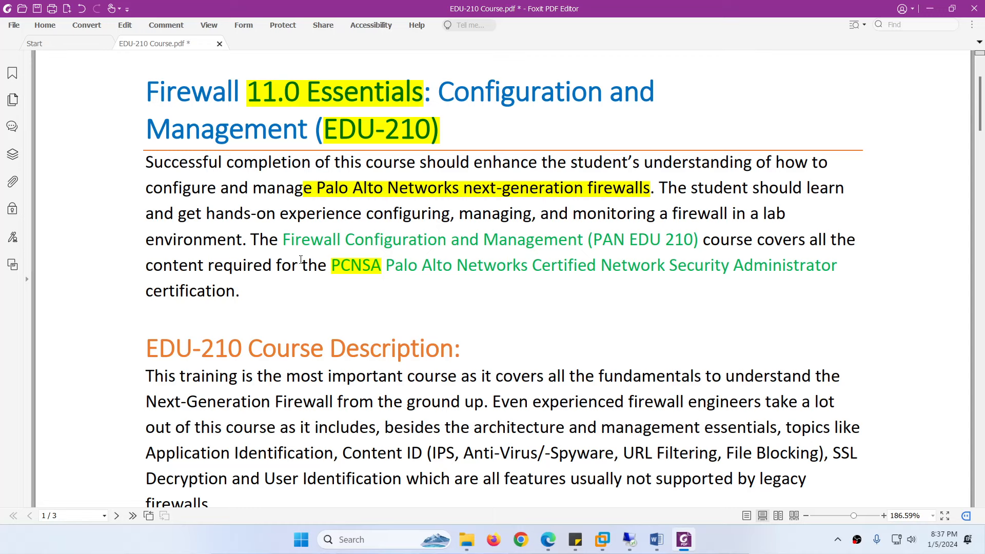
pyautogui.moveTo(353, 291)
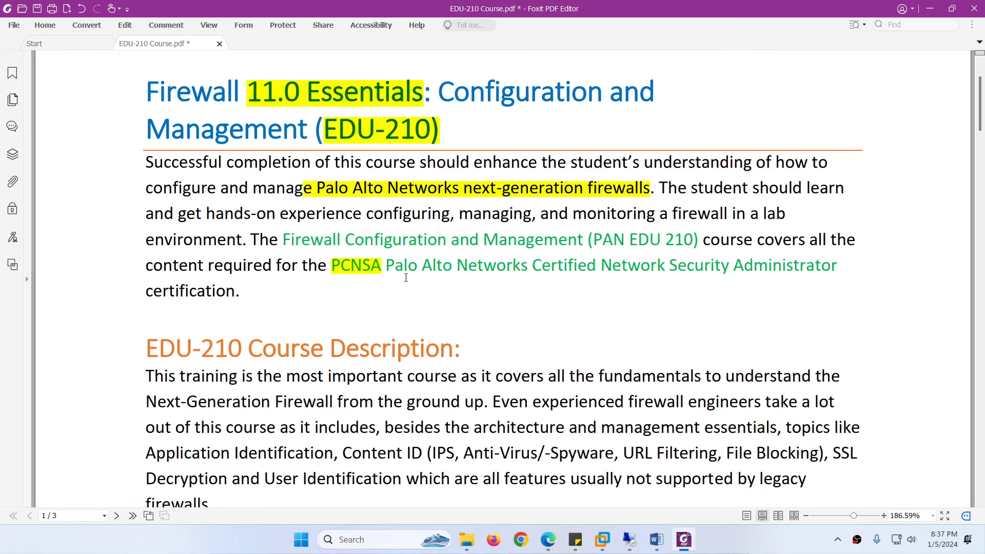
pyautogui.moveTo(419, 289)
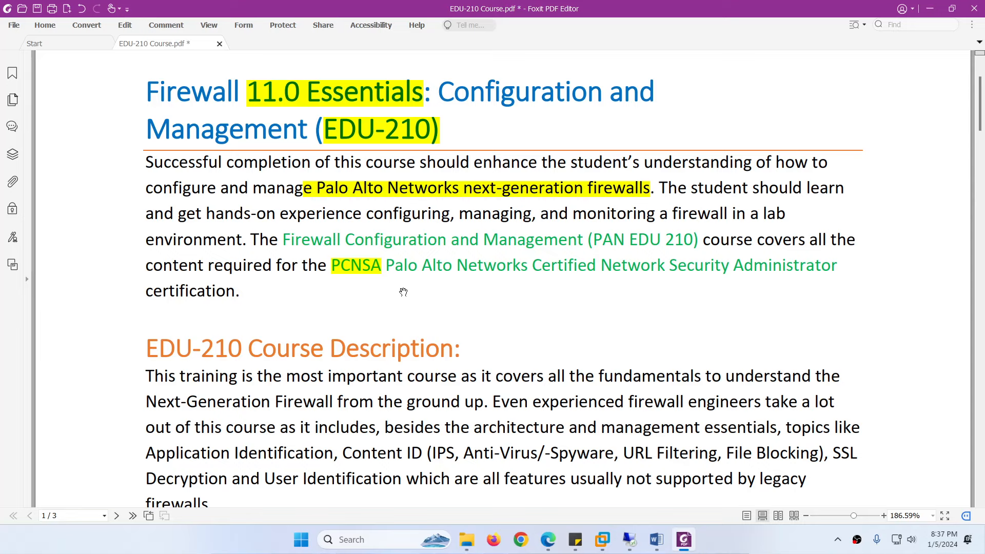
pyautogui.scroll(-3)
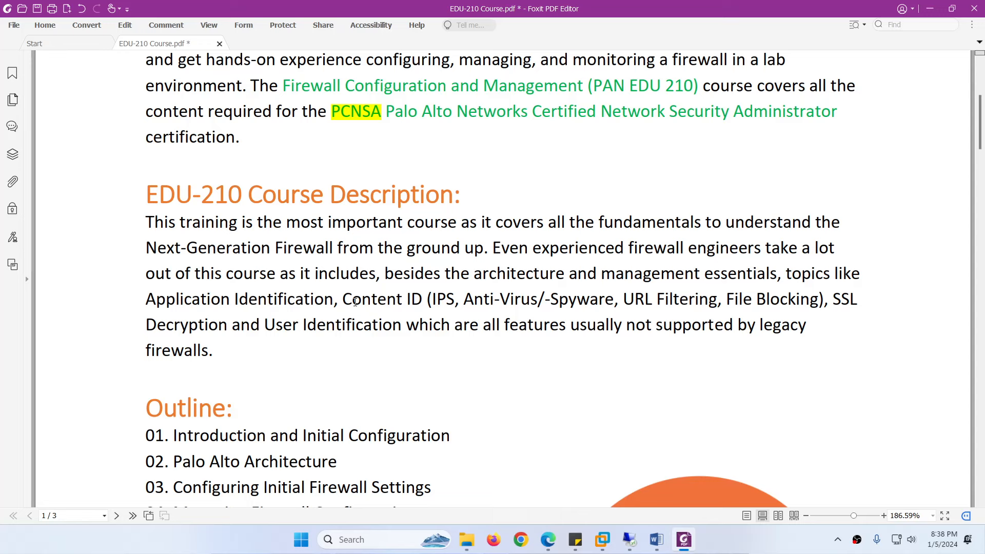
pyautogui.scroll(-3)
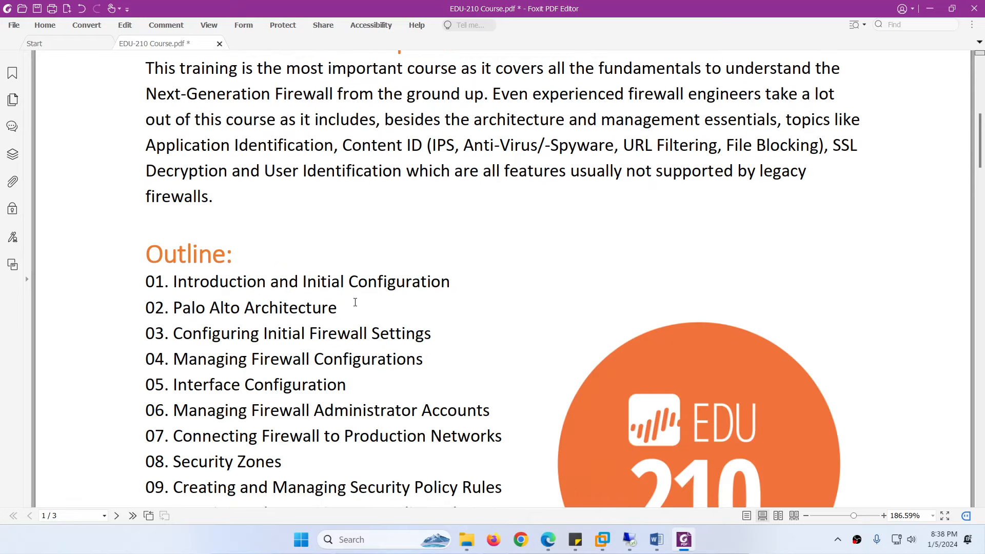
pyautogui.scroll(-3)
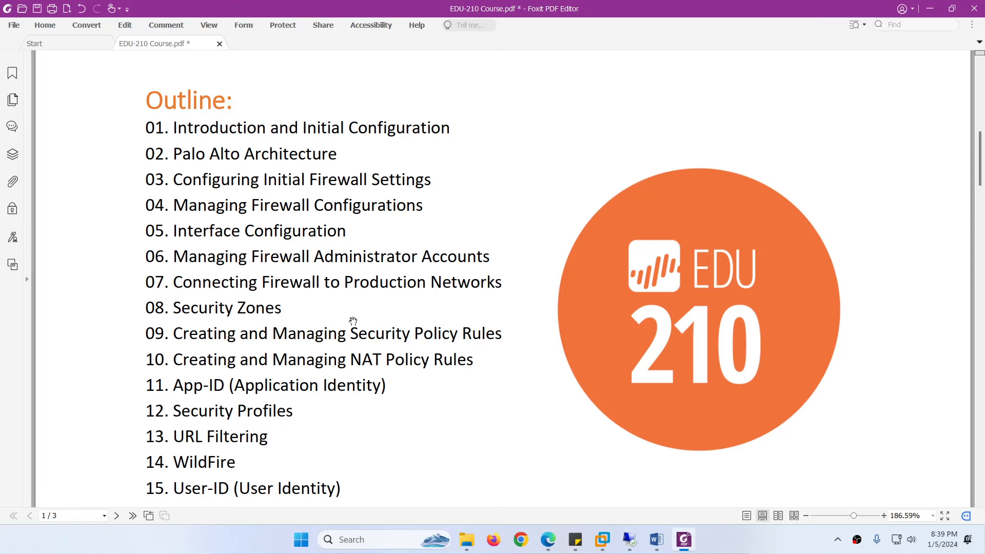
pyautogui.scroll(-3)
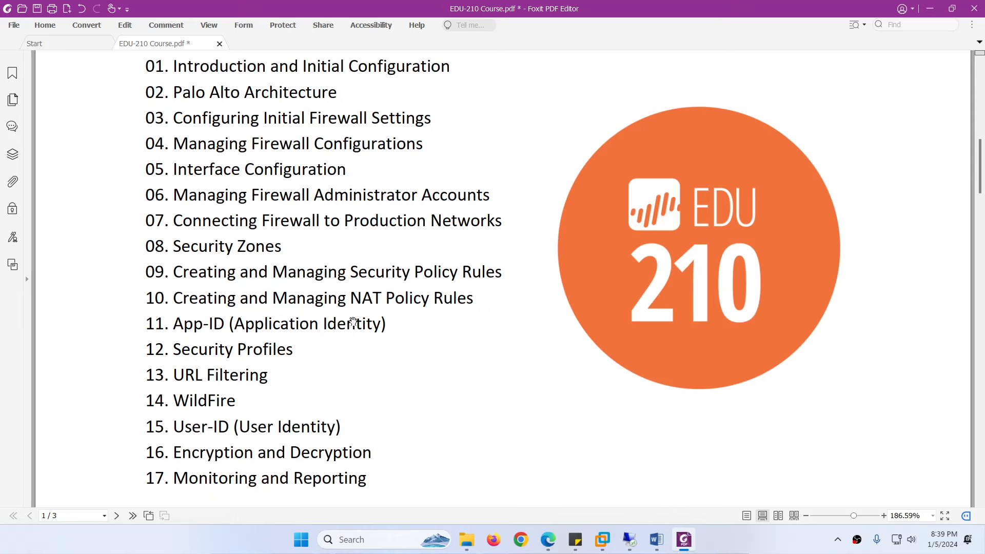
pyautogui.scroll(-3)
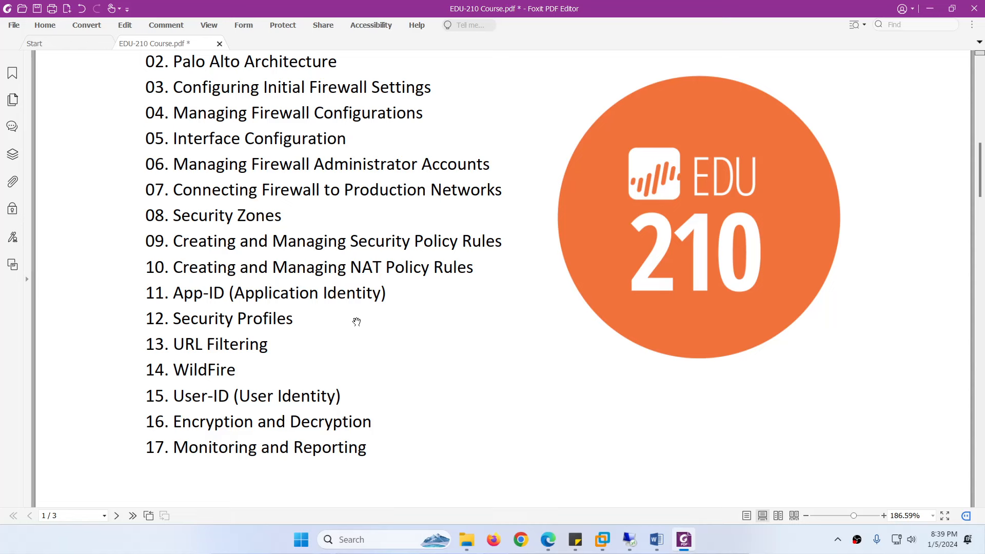
pyautogui.scroll(-3)
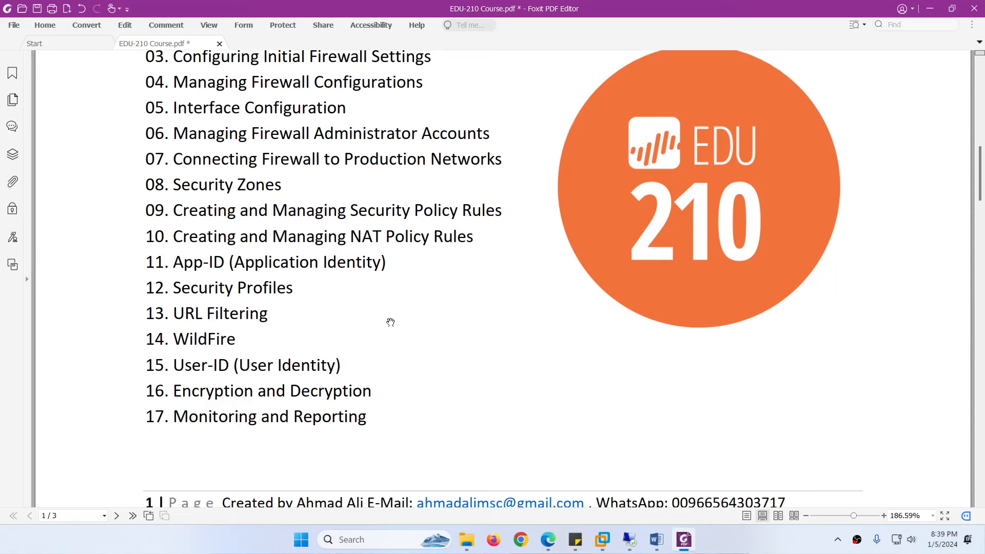
pyautogui.scroll(-3)
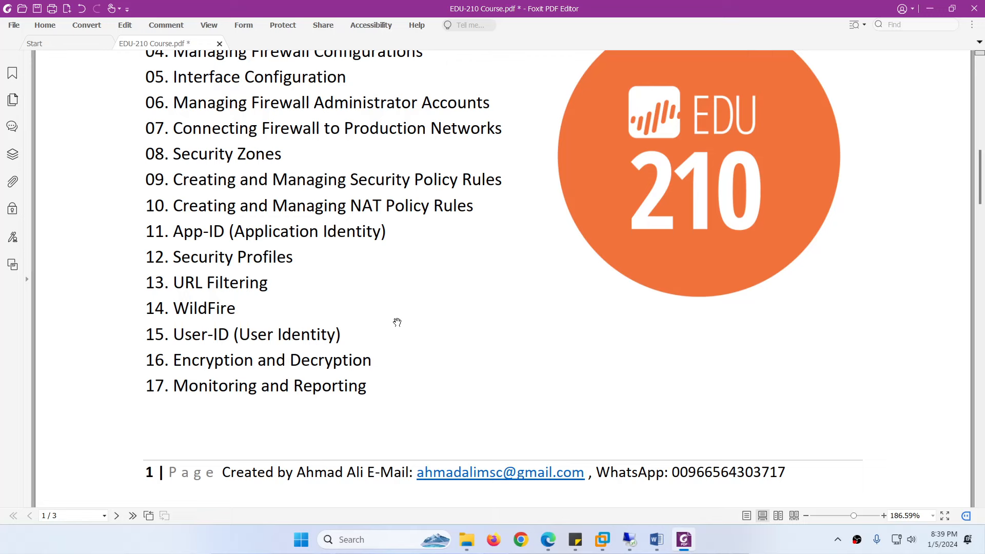
pyautogui.scroll(-3)
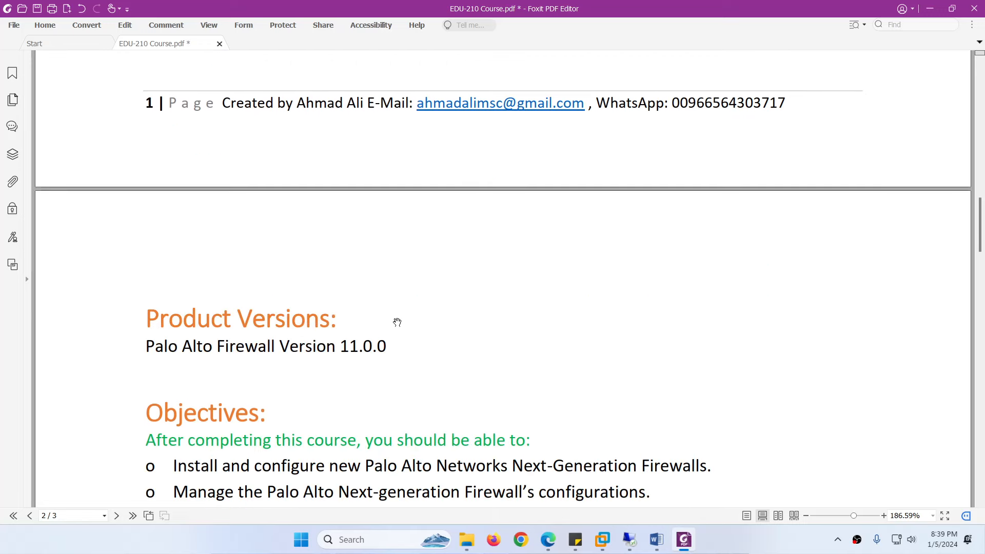
pyautogui.scroll(-3)
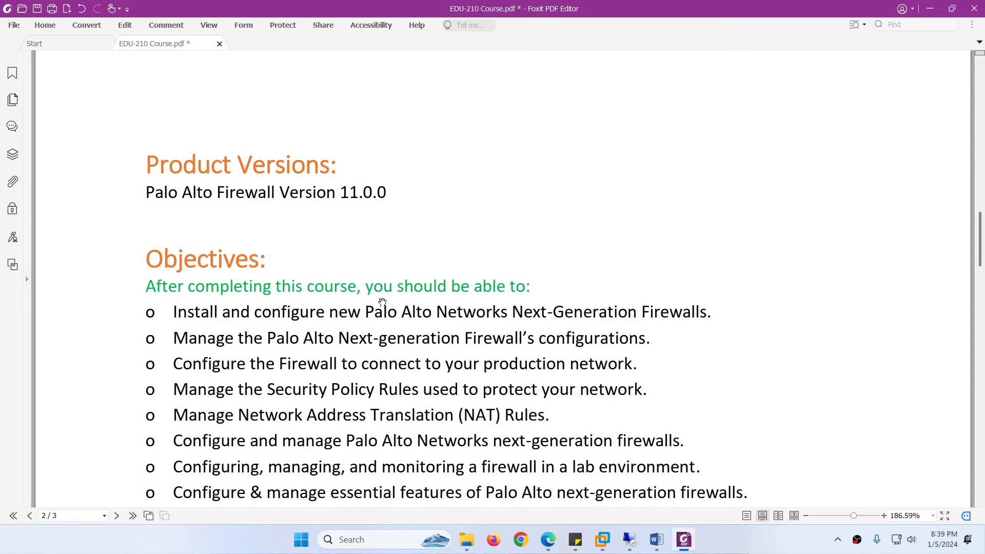
pyautogui.scroll(-3)
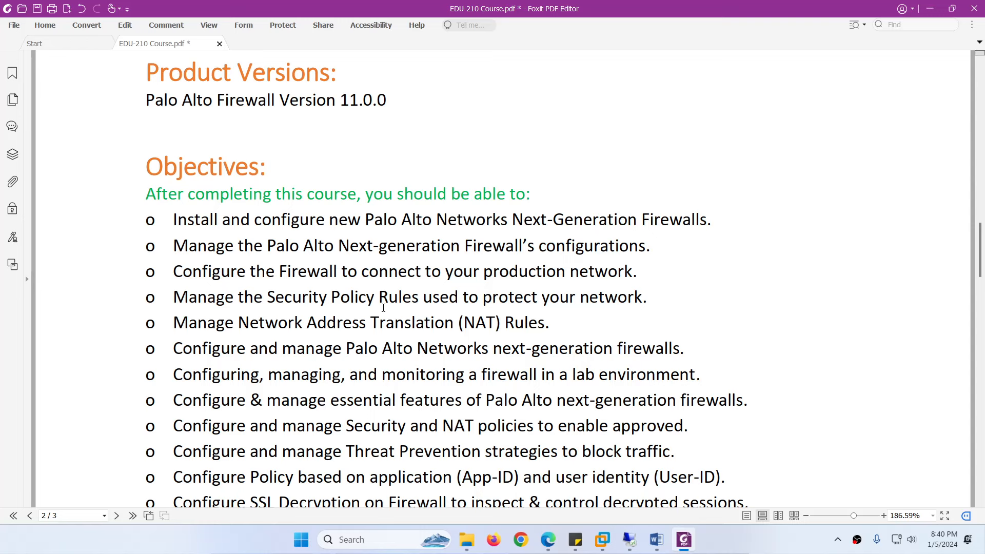
pyautogui.scroll(-3)
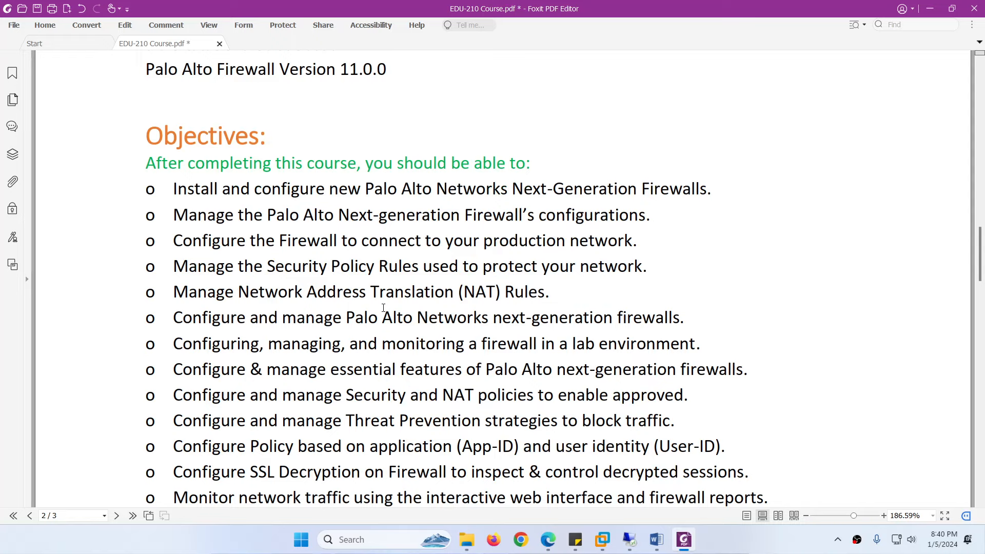
pyautogui.scroll(-3)
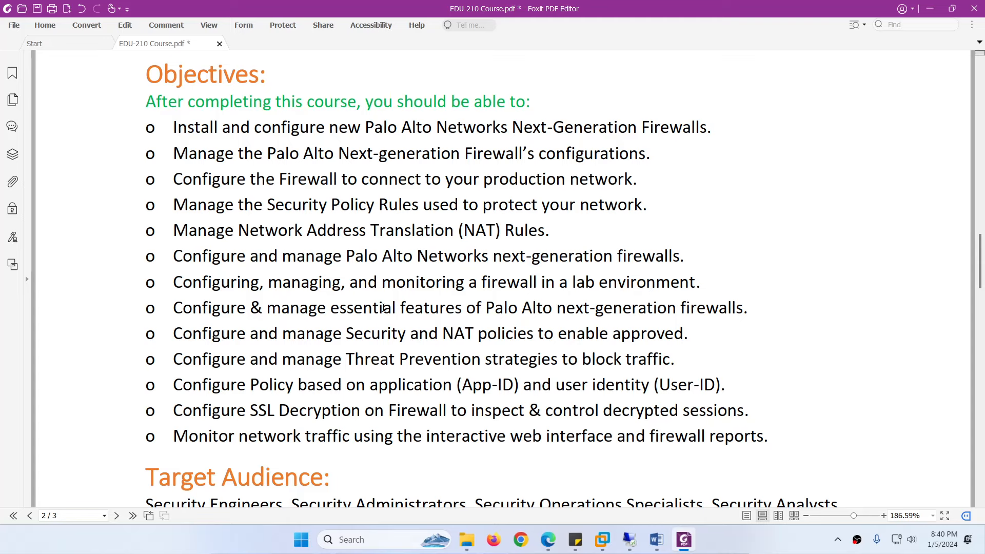
pyautogui.scroll(-3)
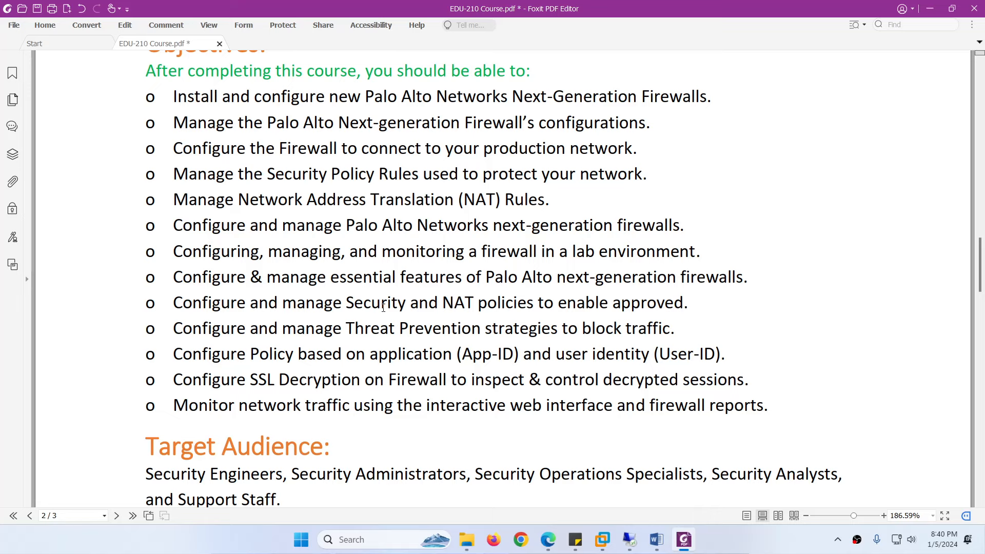
pyautogui.scroll(-3)
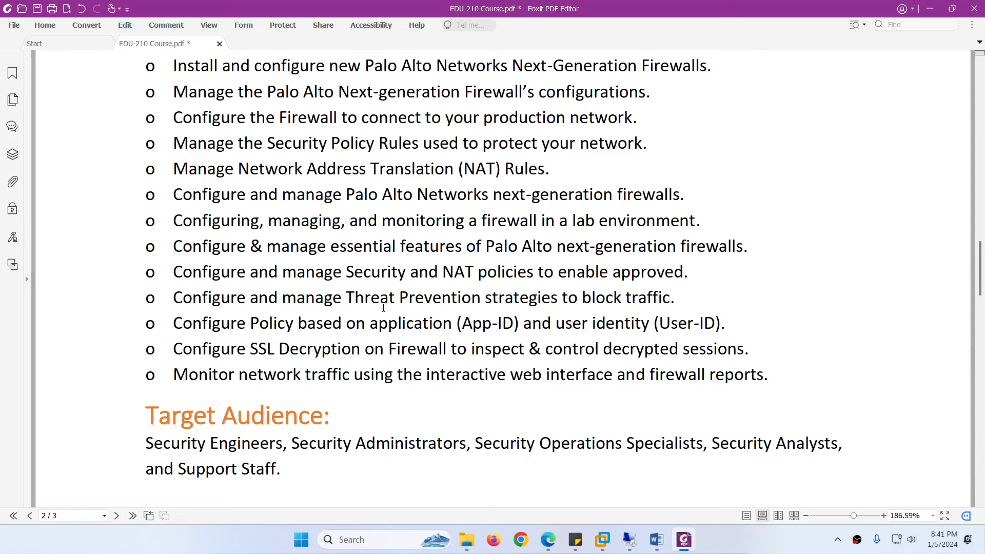
pyautogui.scroll(-3)
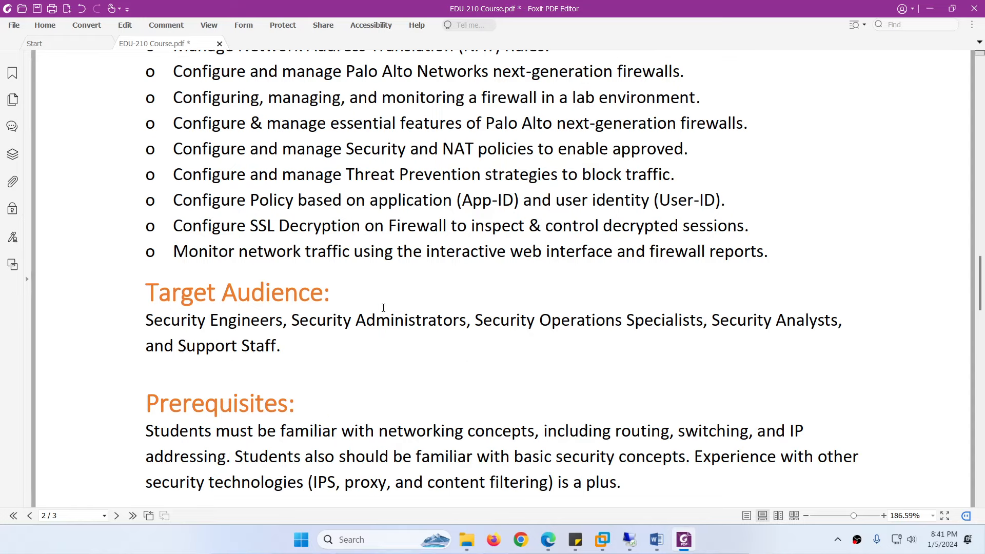
pyautogui.scroll(-3)
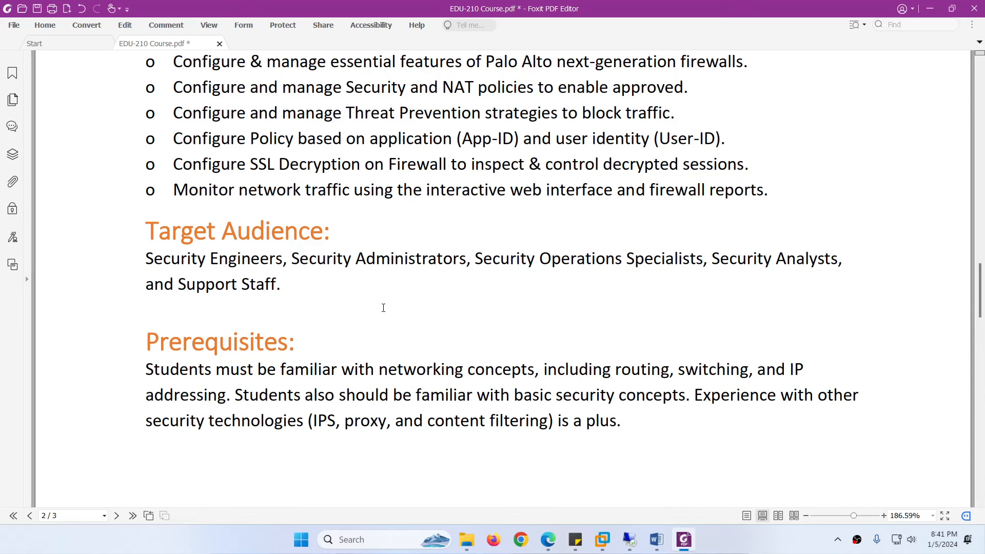
pyautogui.scroll(-3)
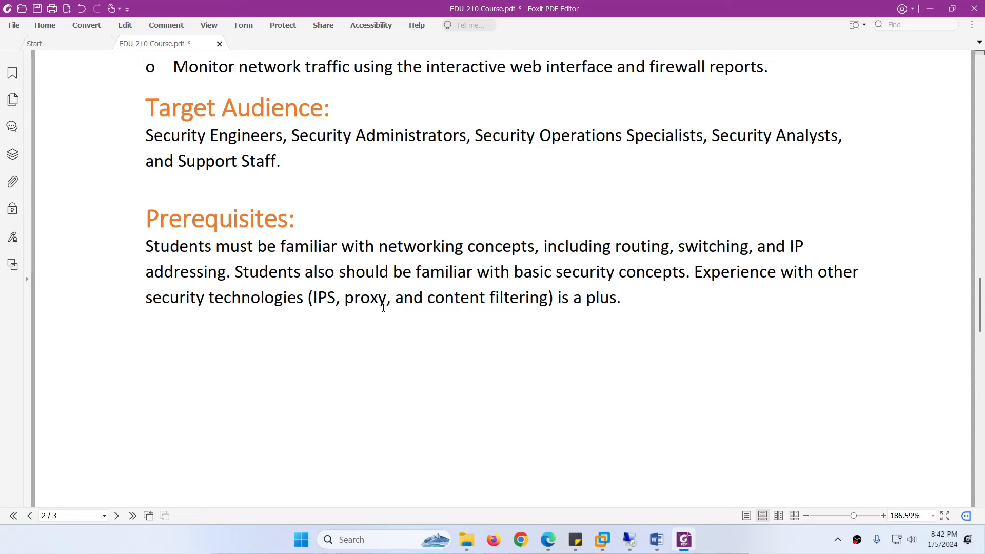
pyautogui.scroll(-3)
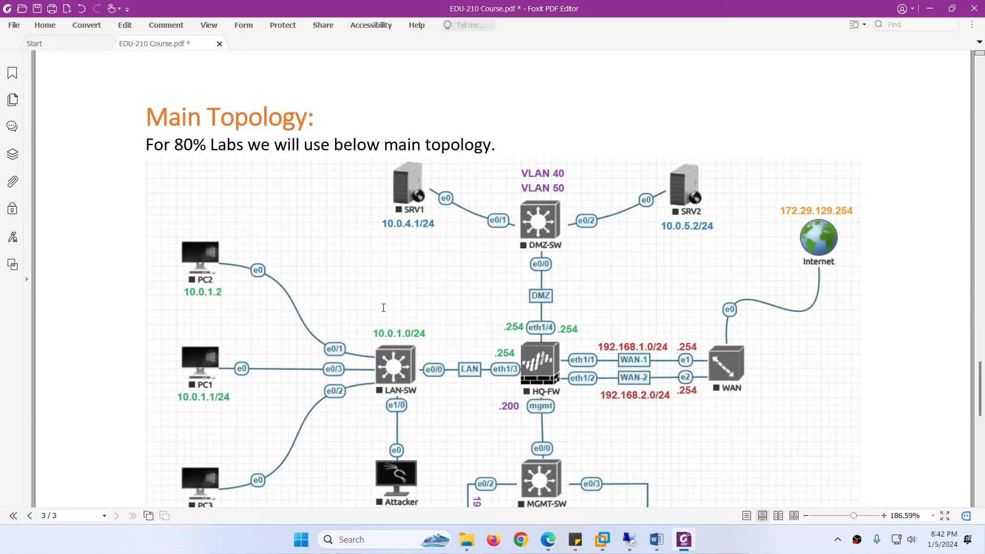
pyautogui.scroll(-3)
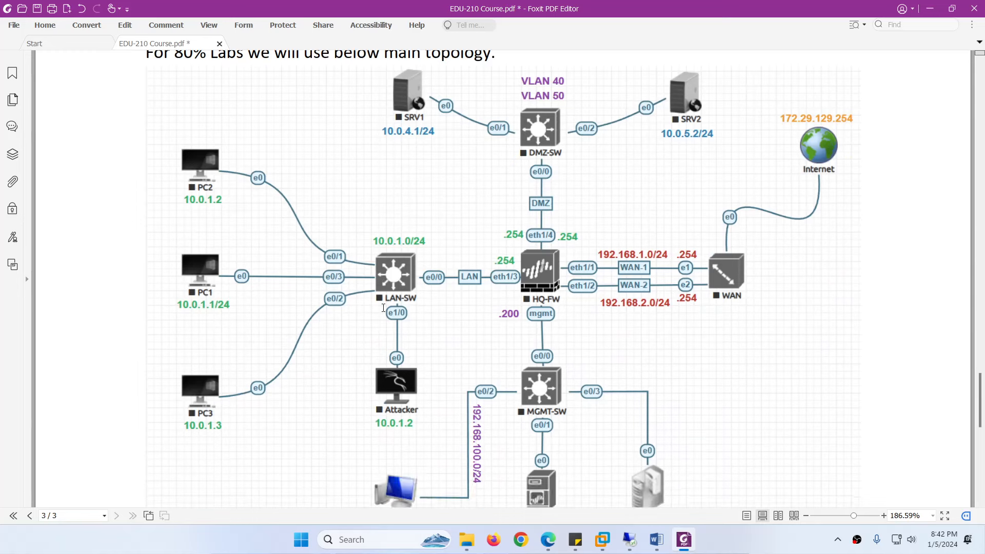
pyautogui.moveTo(518, 267)
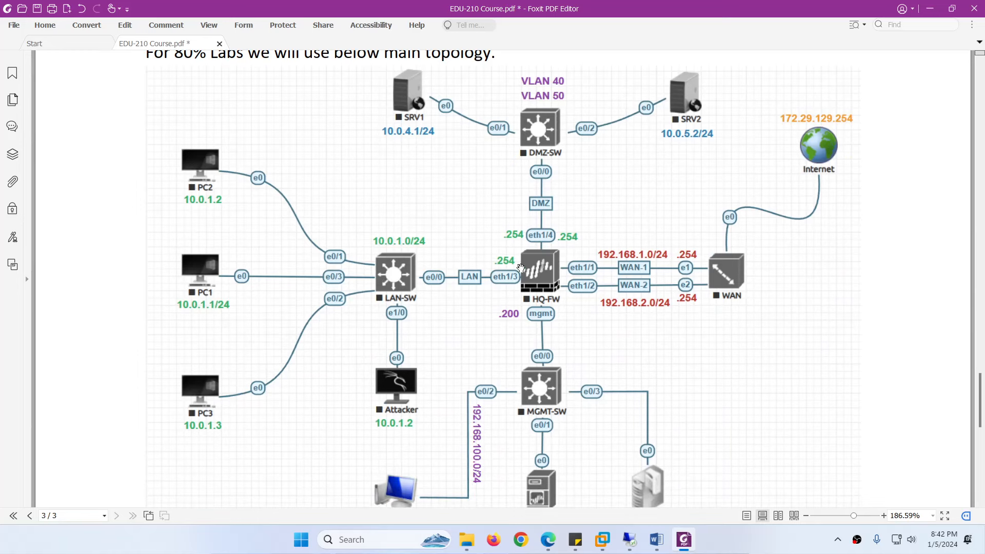
pyautogui.moveTo(695, 281)
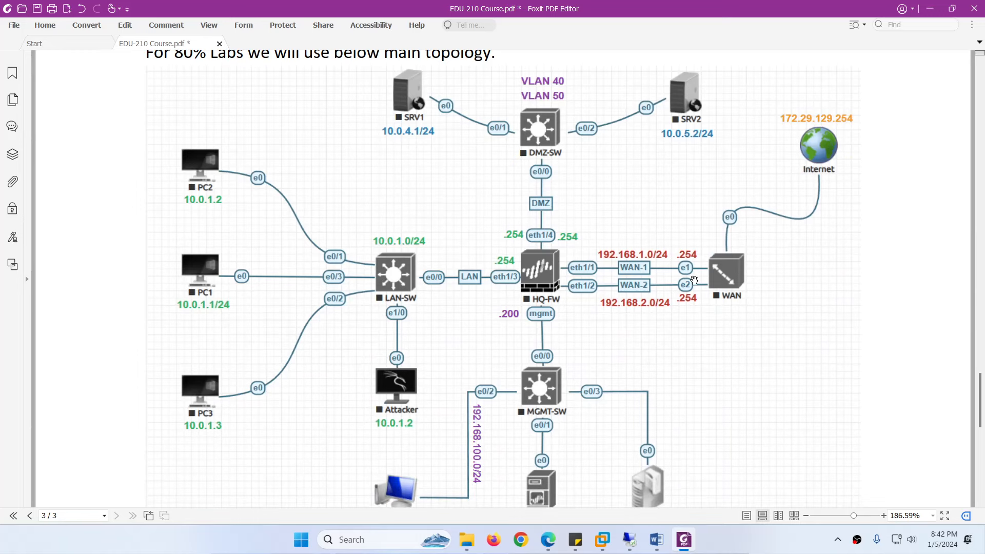
pyautogui.moveTo(380, 266)
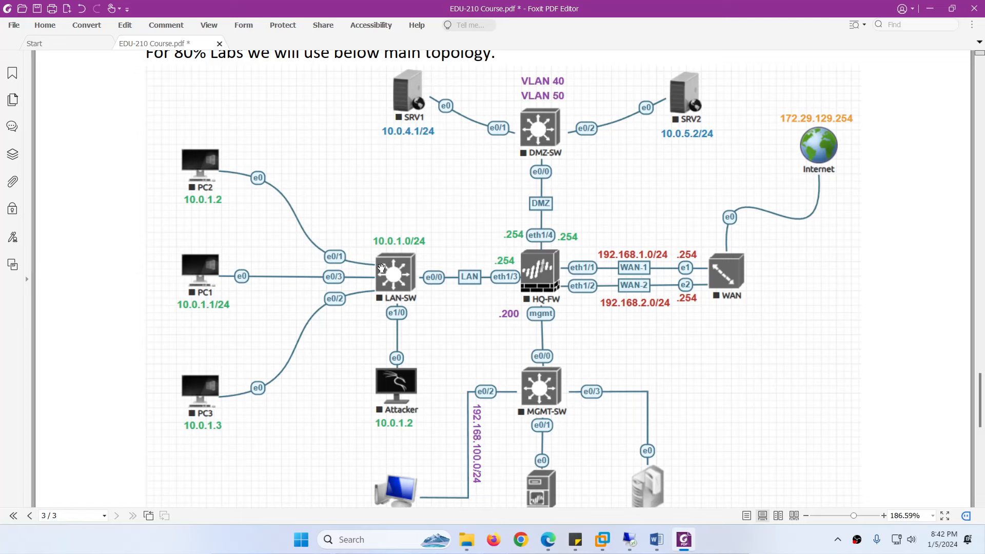
pyautogui.scroll(-3)
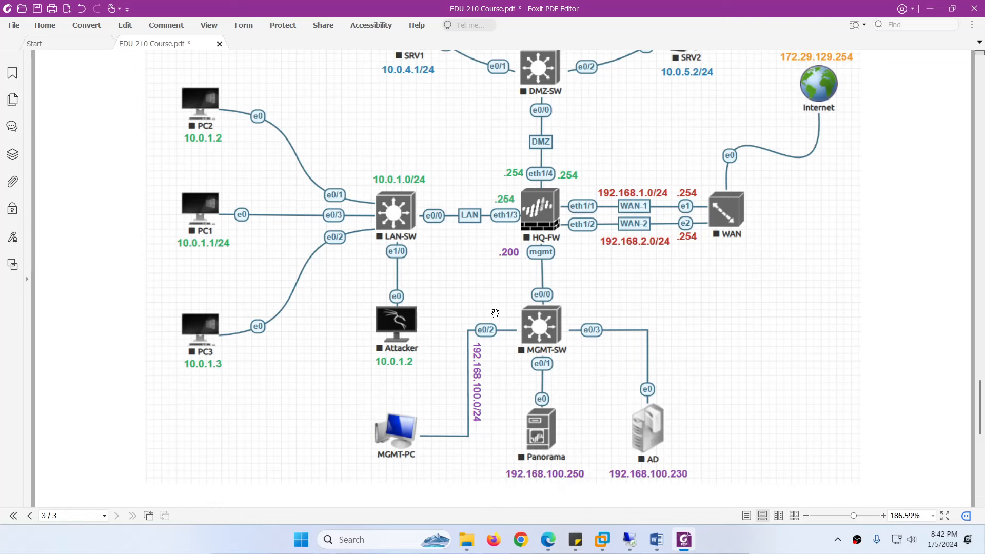
pyautogui.moveTo(643, 429)
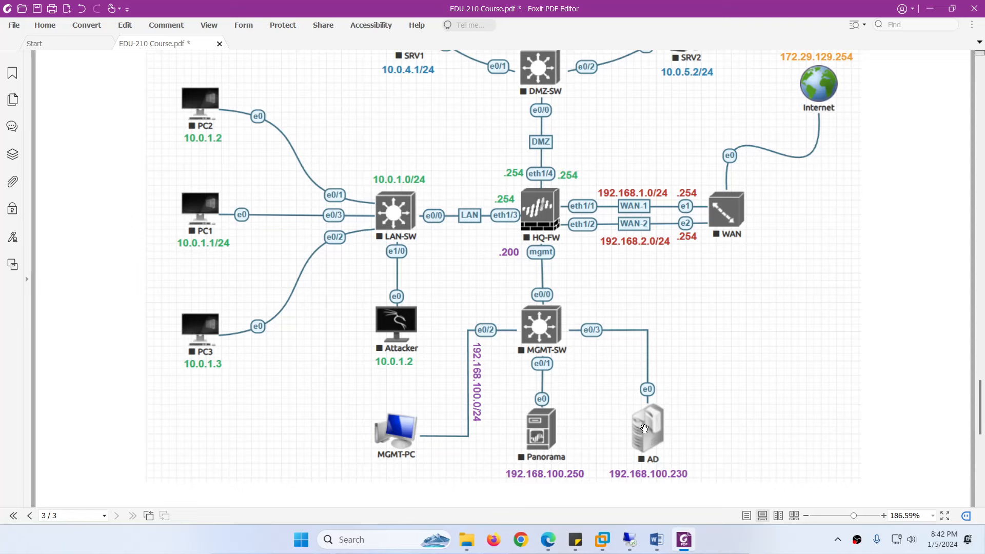
pyautogui.scroll(-3)
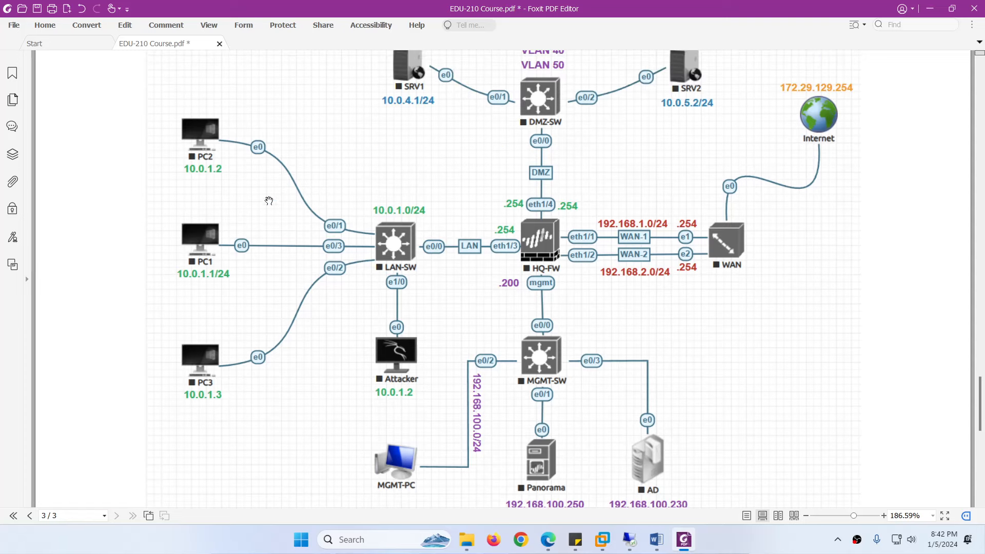
pyautogui.moveTo(407, 285)
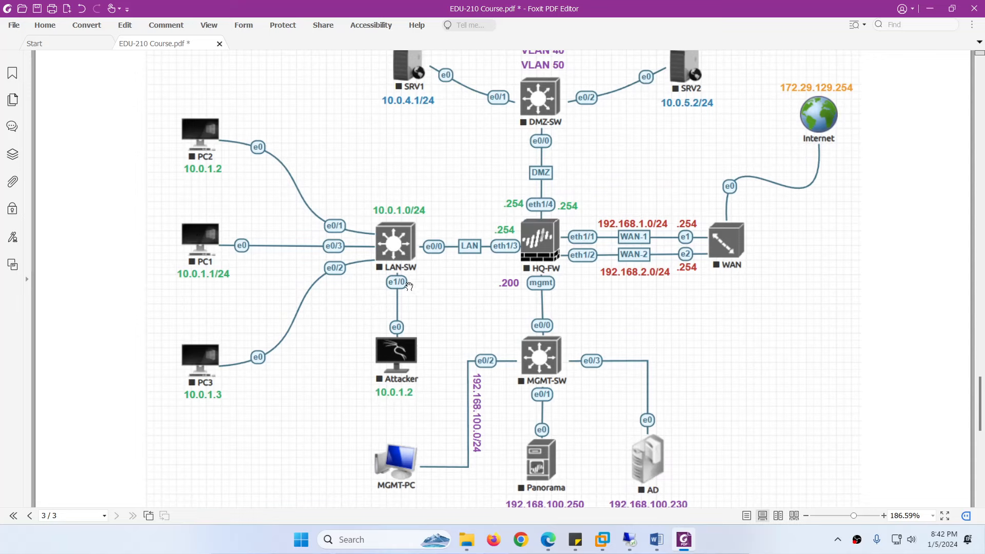
pyautogui.scroll(3)
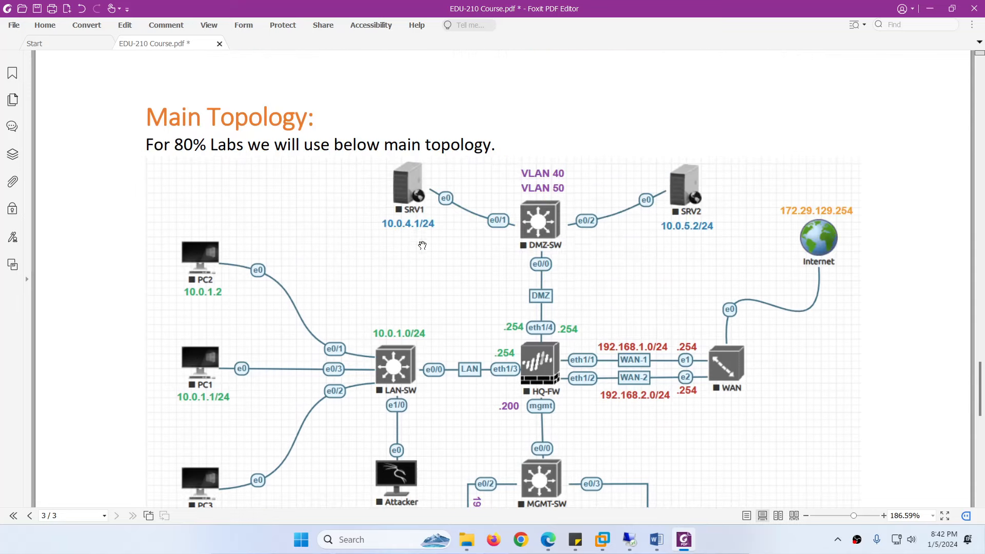
pyautogui.scroll(-3)
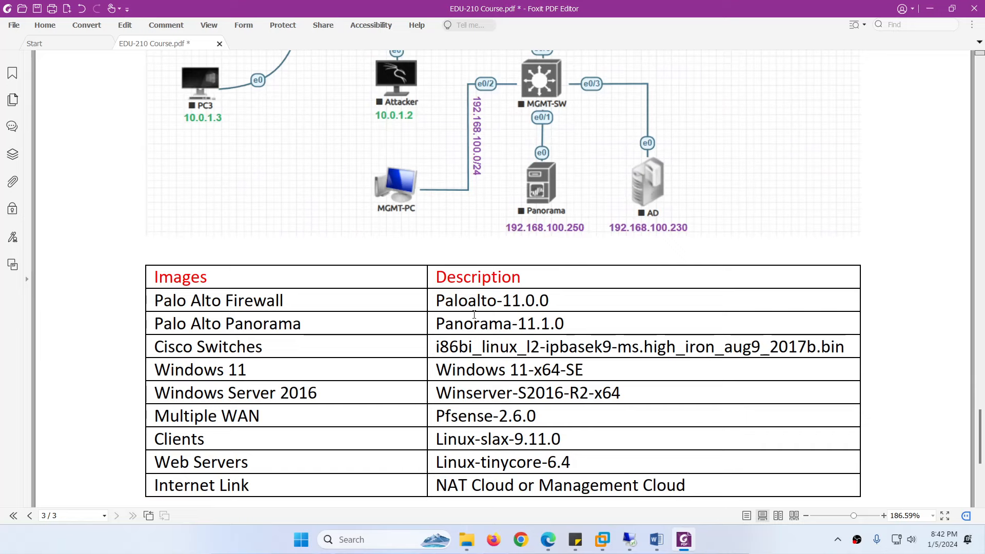
pyautogui.scroll(-3)
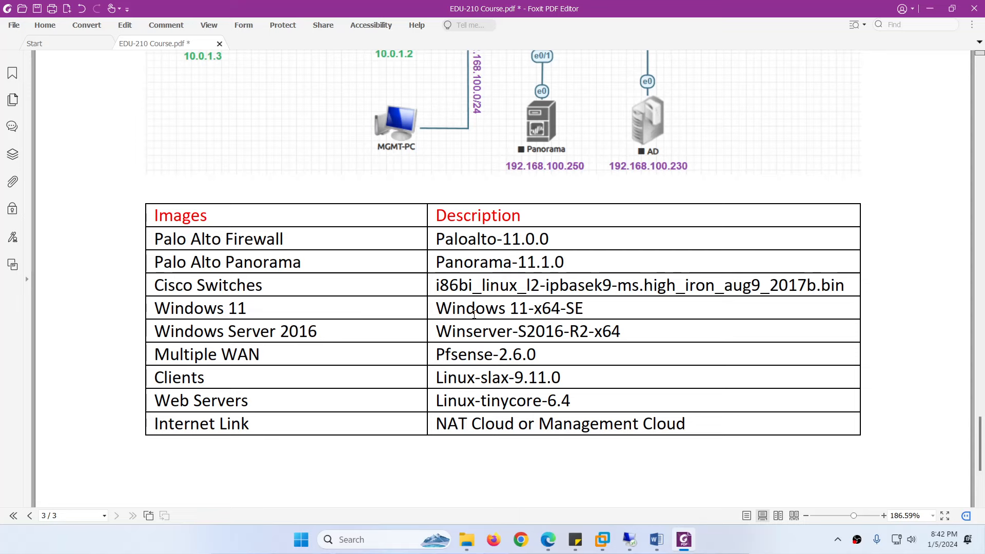
pyautogui.scroll(-3)
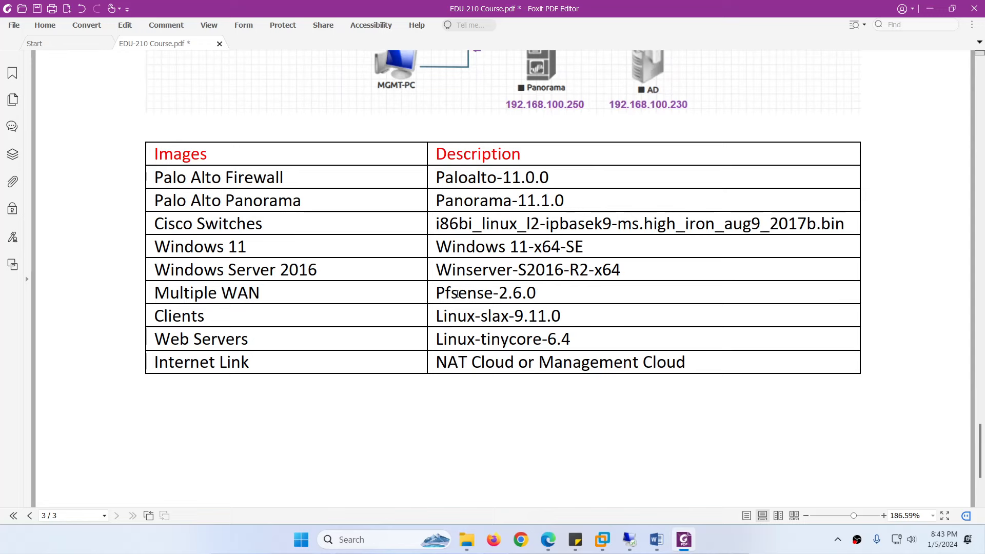
pyautogui.moveTo(446, 316)
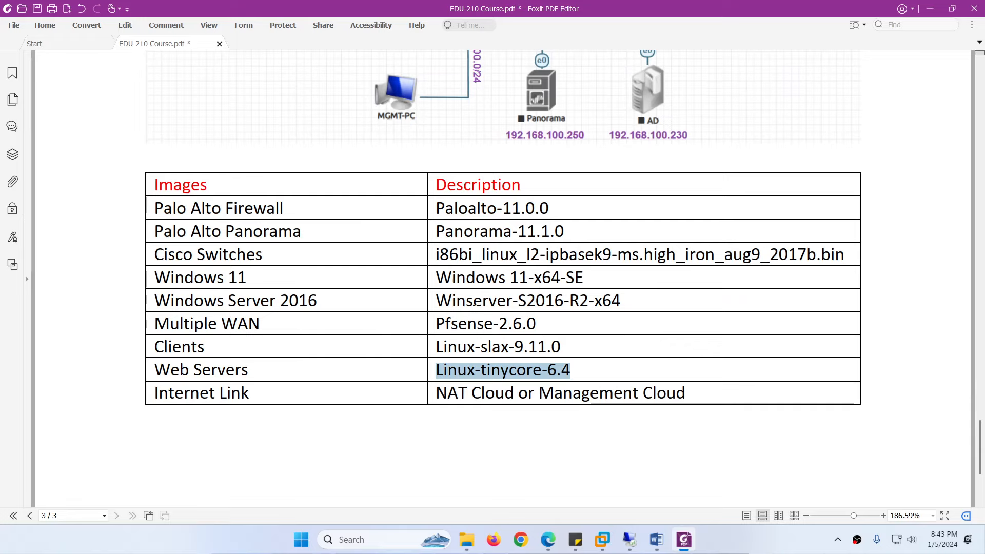
pyautogui.scroll(3)
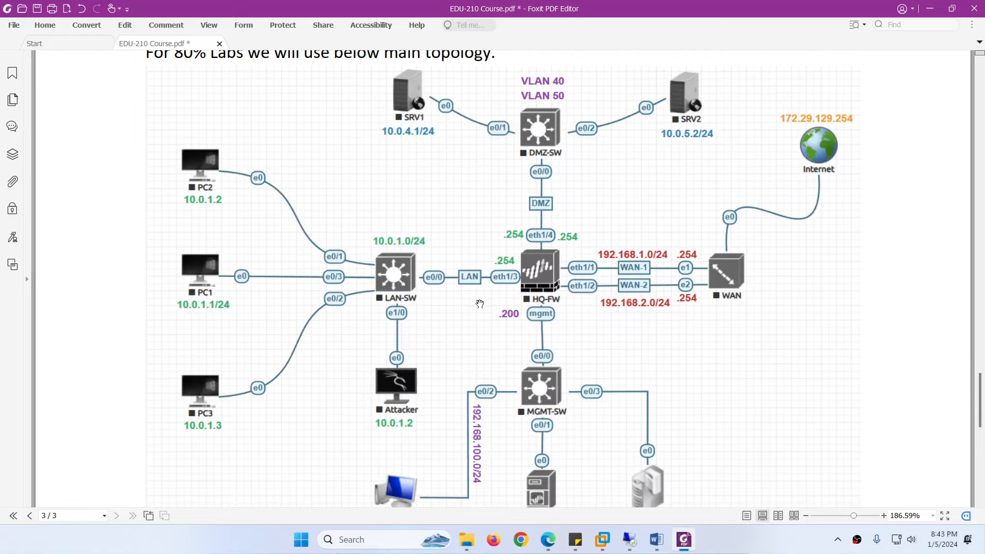
pyautogui.moveTo(823, 159)
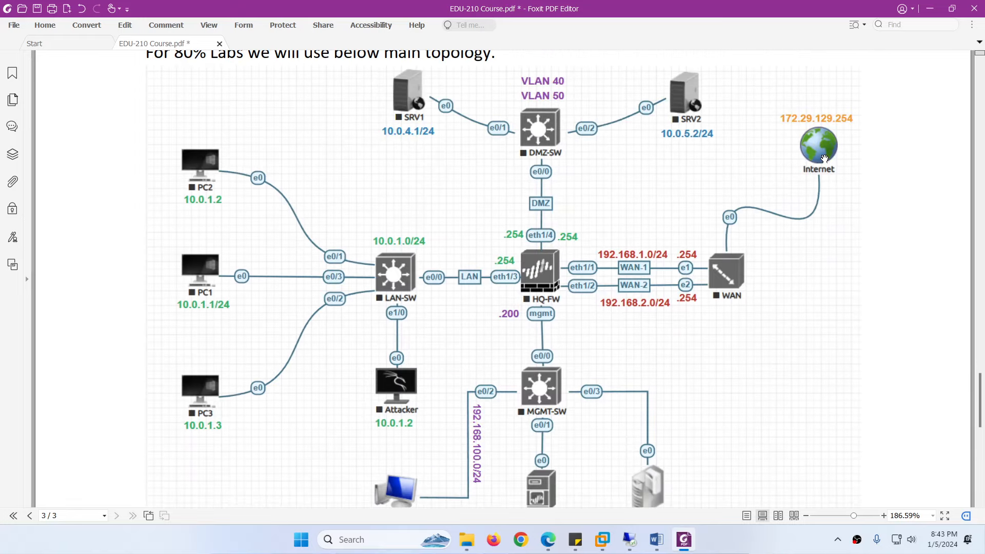
pyautogui.scroll(-3)
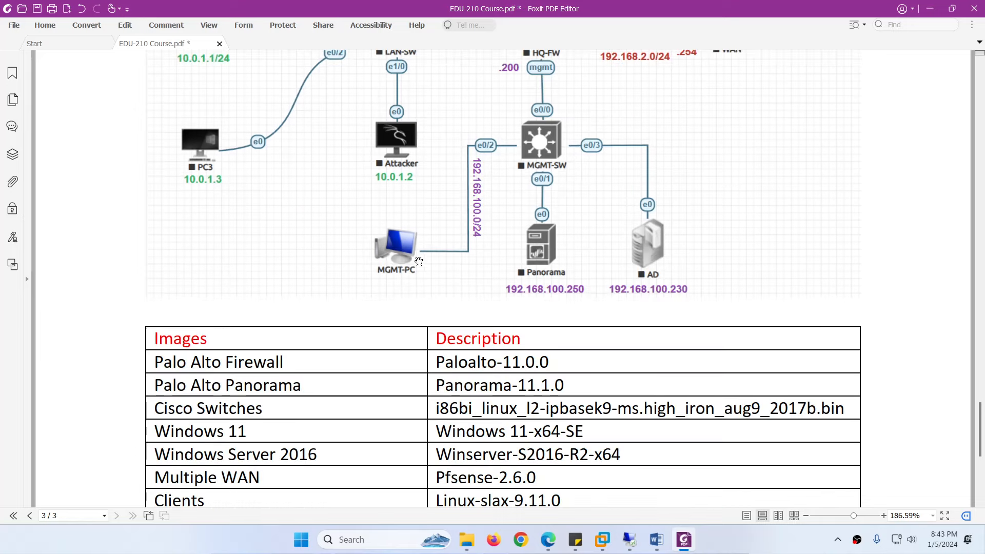